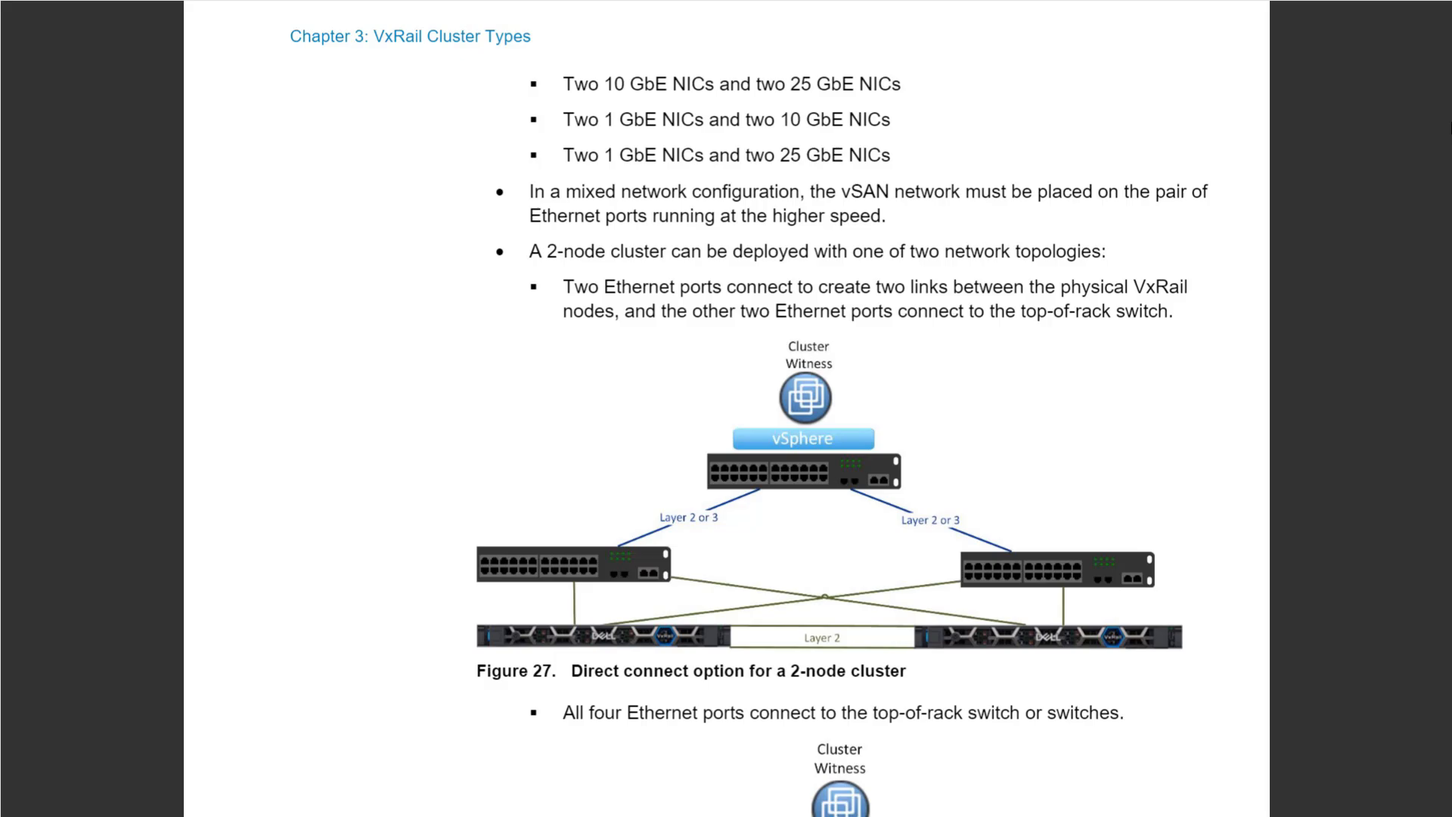
Scroll the network planning guide past Figure 27 to the end of page 38.
{"action": "scroll", "scroll_direction": "down", "scroll_amount": 3}
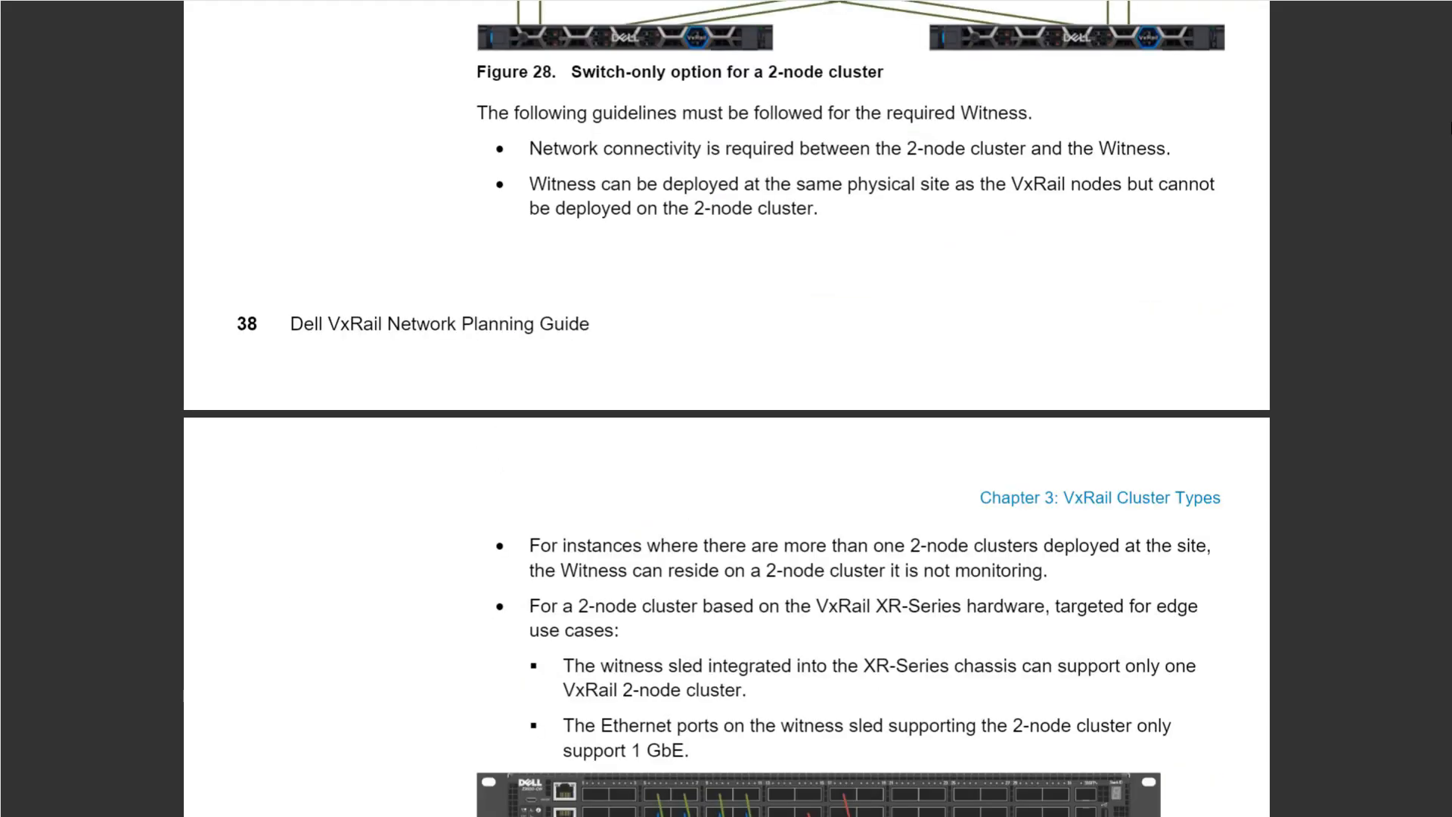
Scroll down to Figure 29, the VD-Series 2-node cluster with witness sled.
{"action": "scroll", "scroll_direction": "down", "scroll_amount": 3}
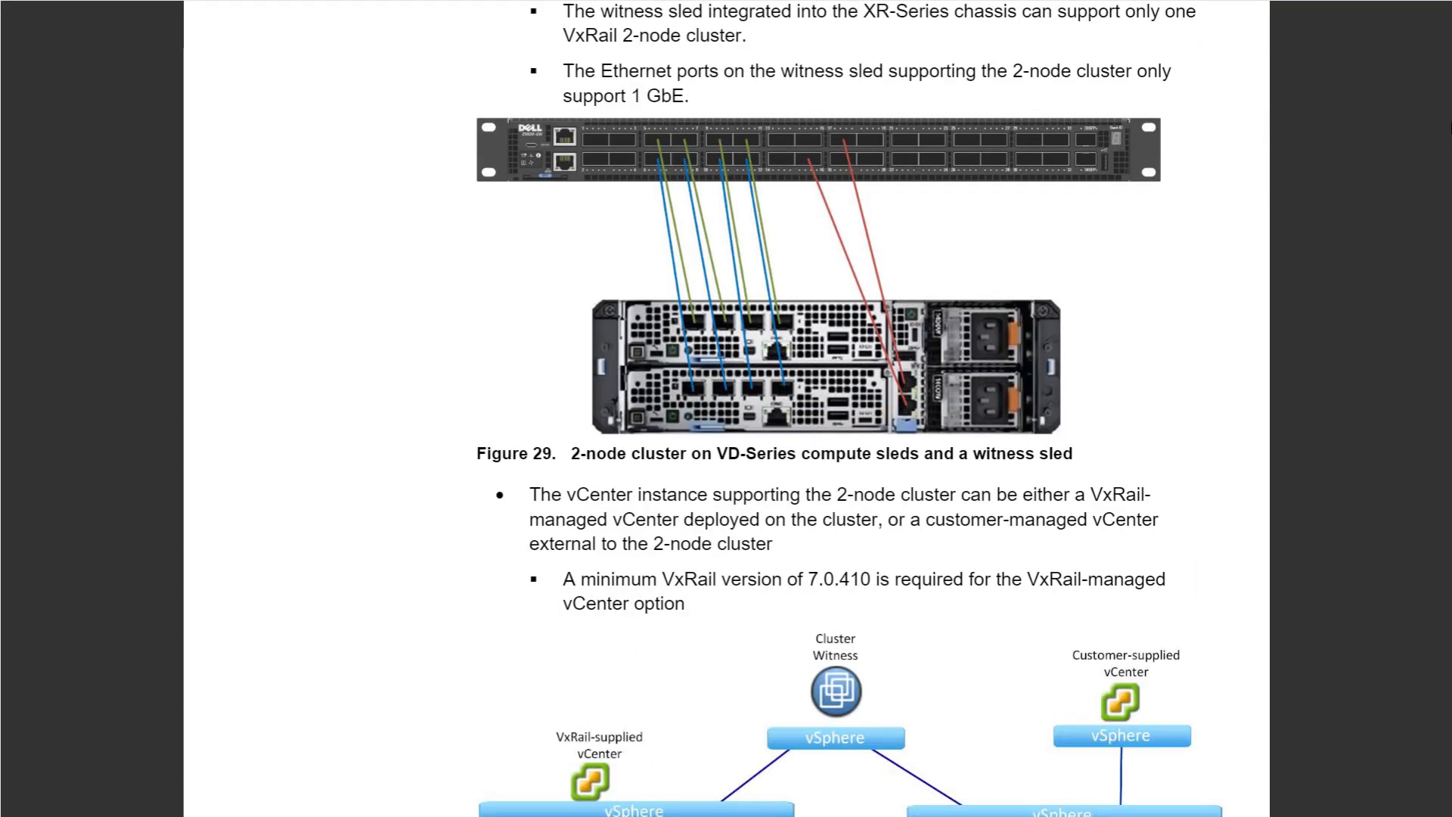
{"action": "scroll", "scroll_direction": "down", "scroll_amount": 3}
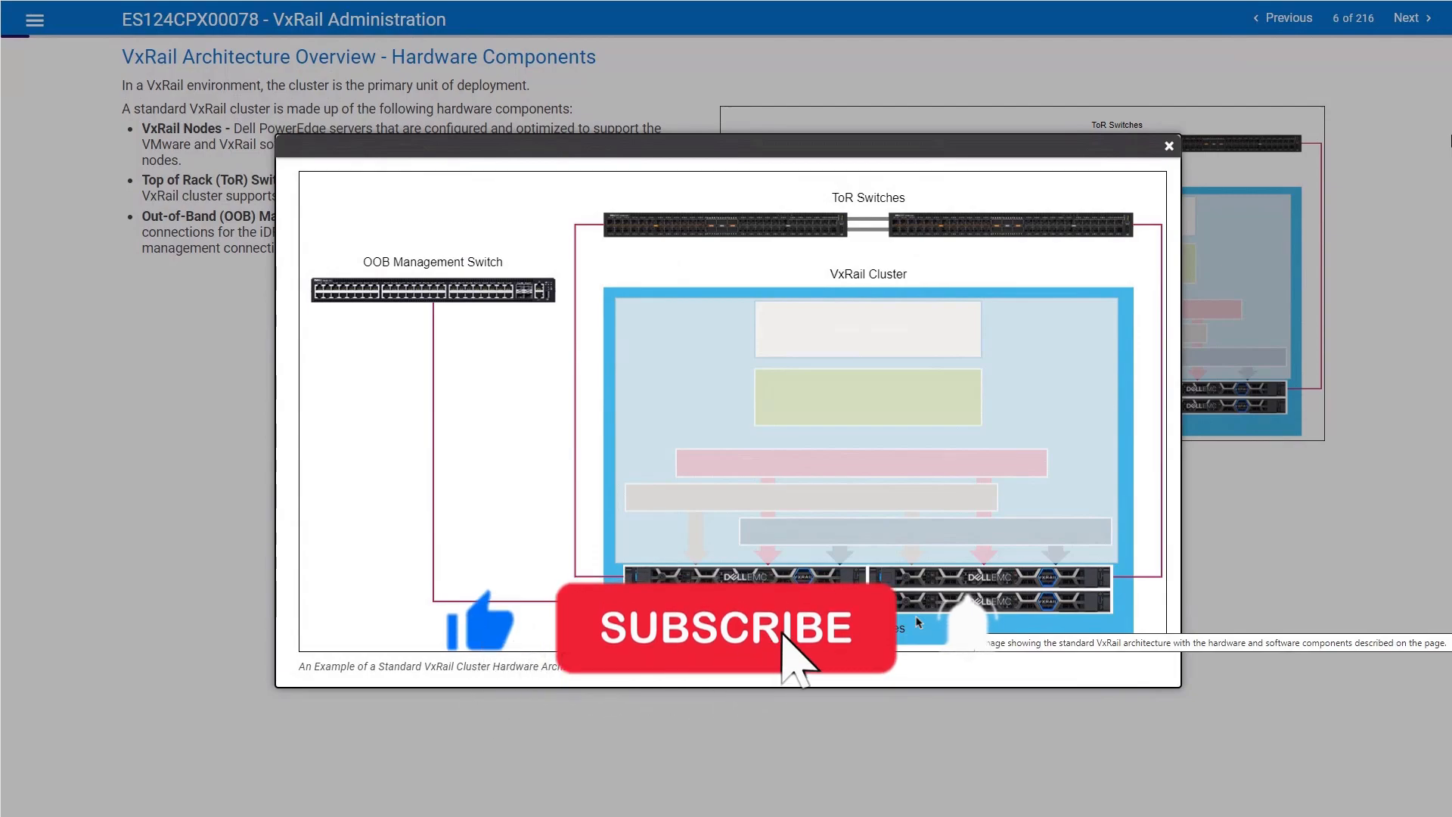
{"action": "left_click", "coordinate": [724, 627]}
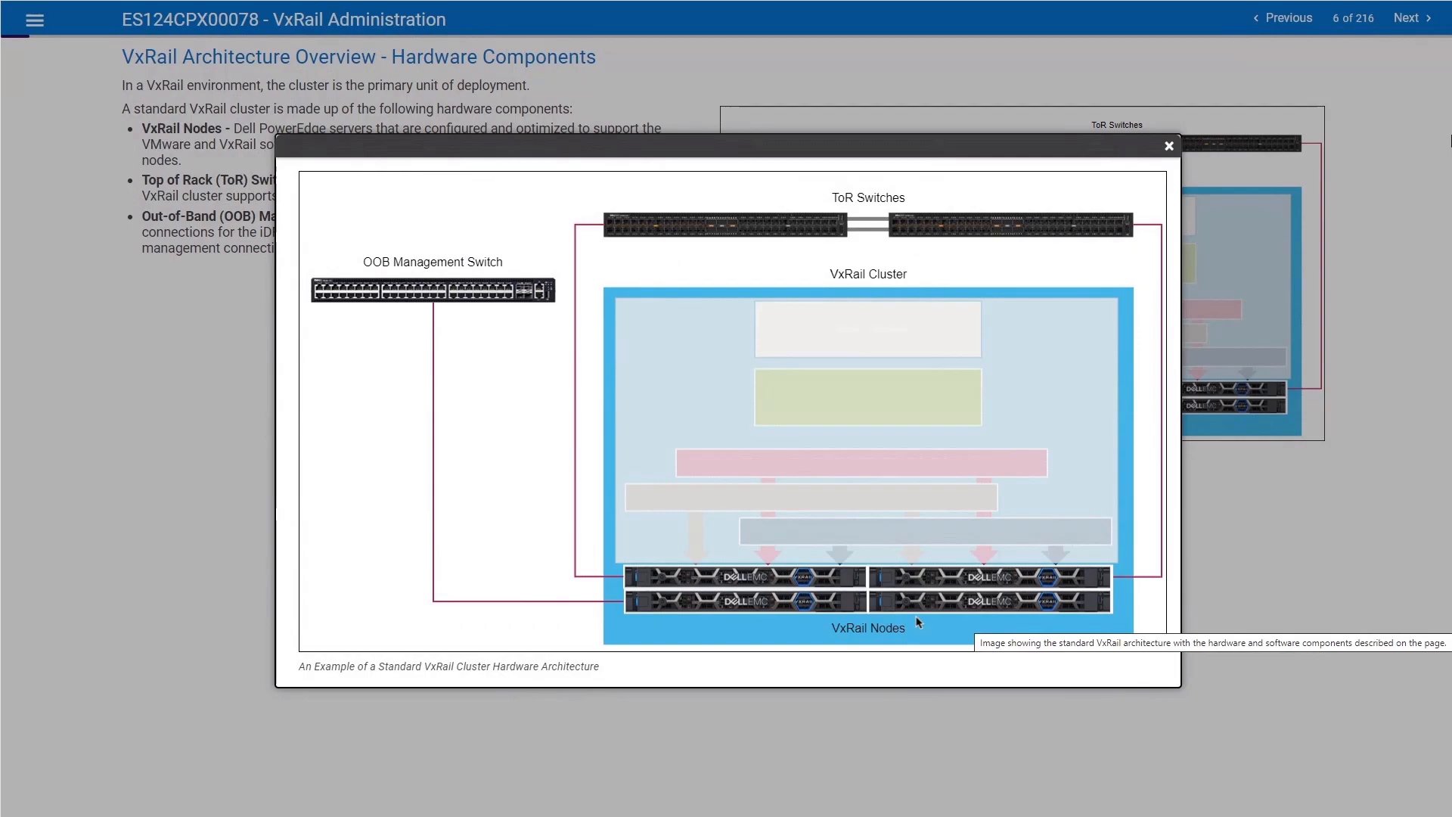
{"action": "mouse_move", "coordinate": [1440, 500]}
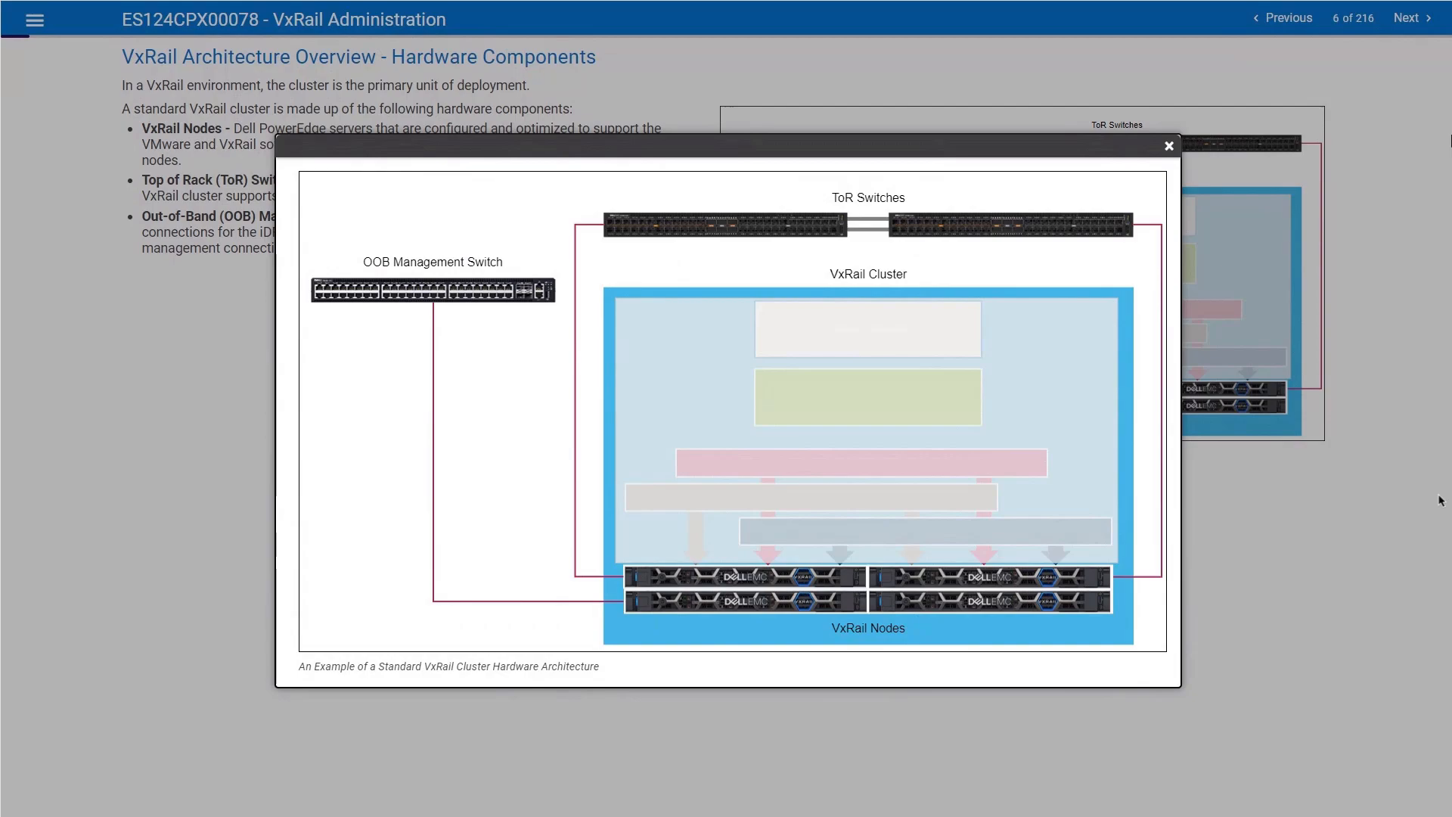
{"action": "mouse_move", "coordinate": [854, 502]}
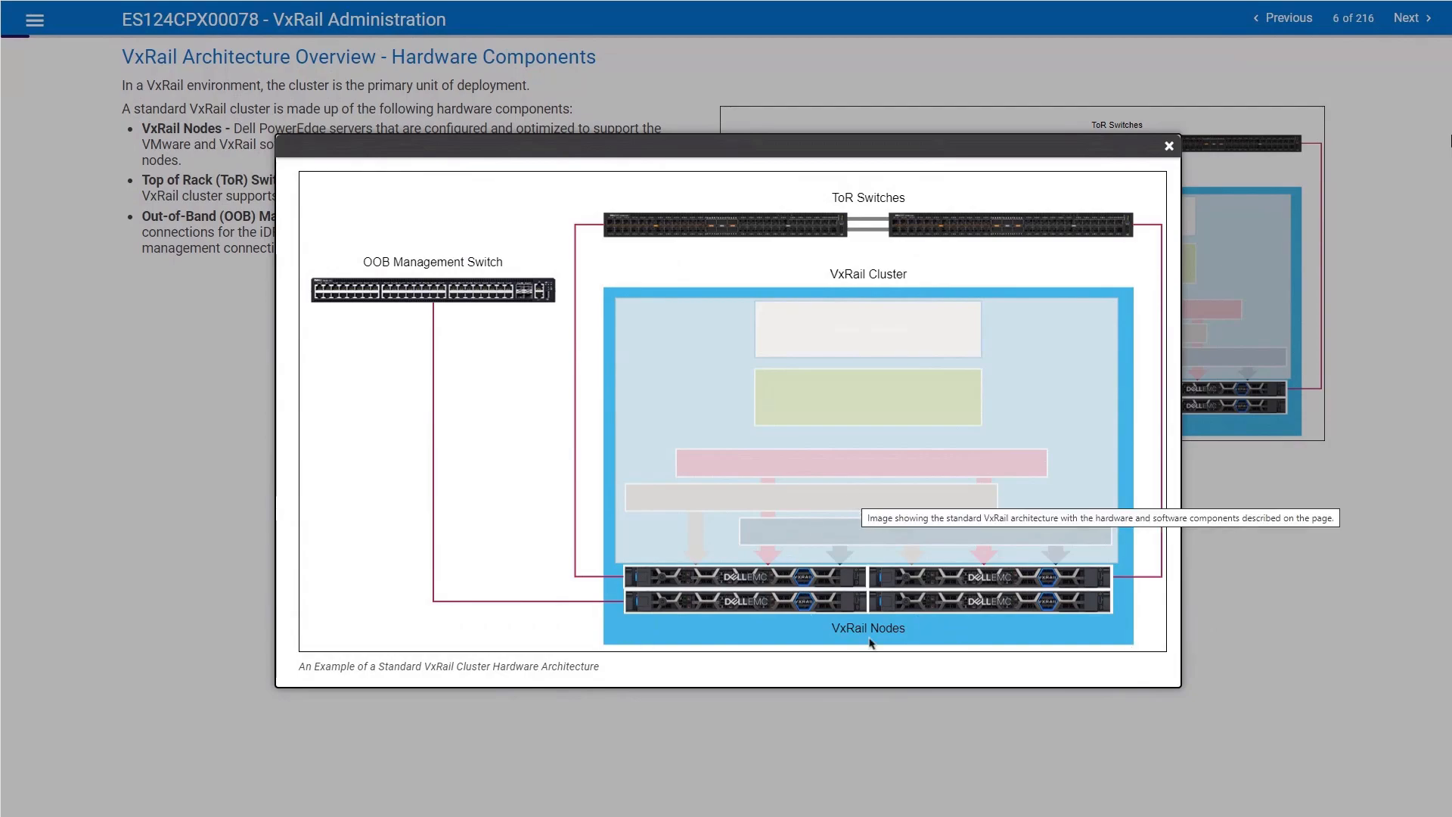
{"action": "mouse_move", "coordinate": [981, 630]}
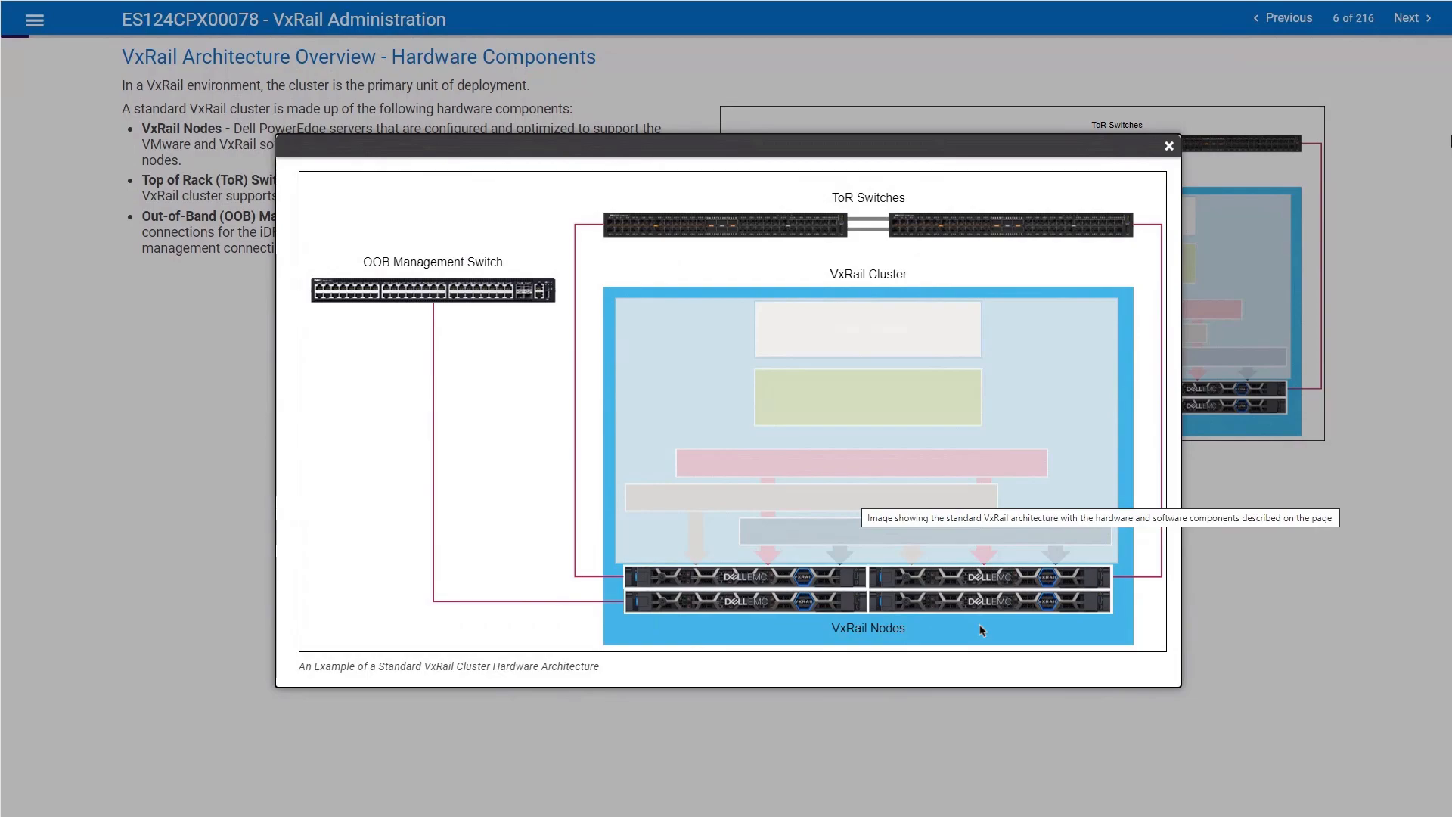
{"action": "mouse_move", "coordinate": [842, 230]}
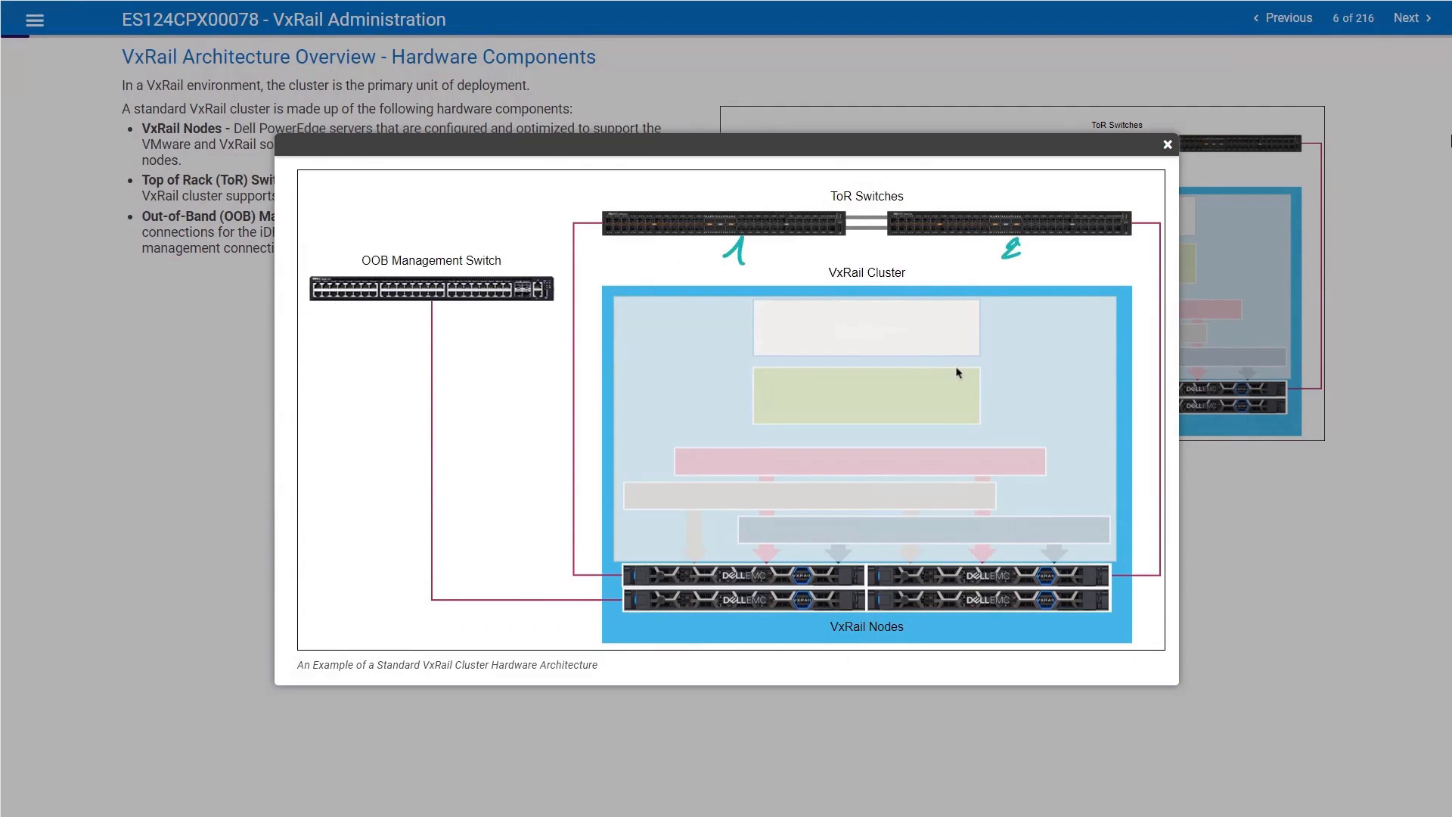
{"action": "mouse_move", "coordinate": [854, 486]}
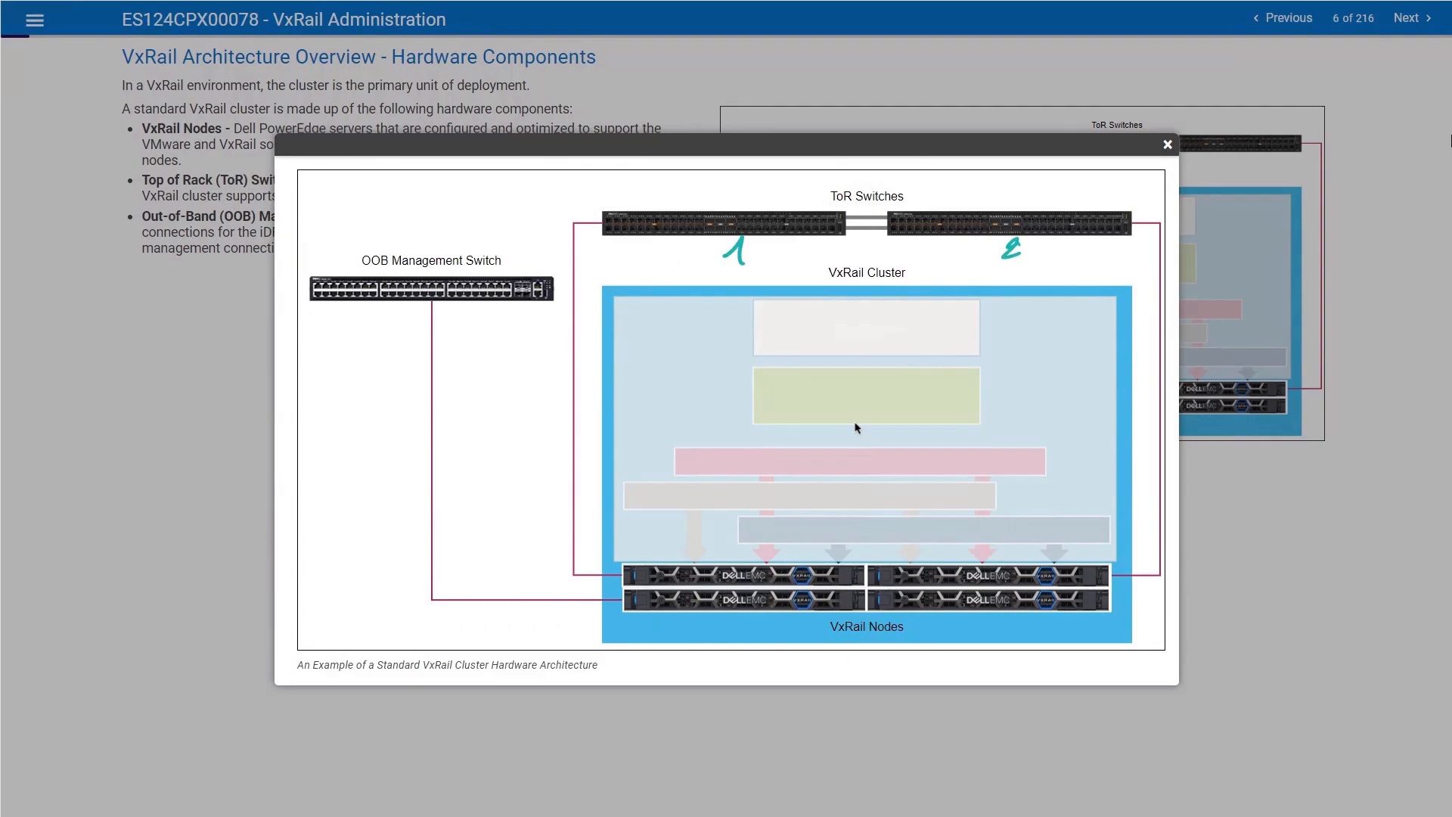
{"action": "mouse_move", "coordinate": [854, 432]}
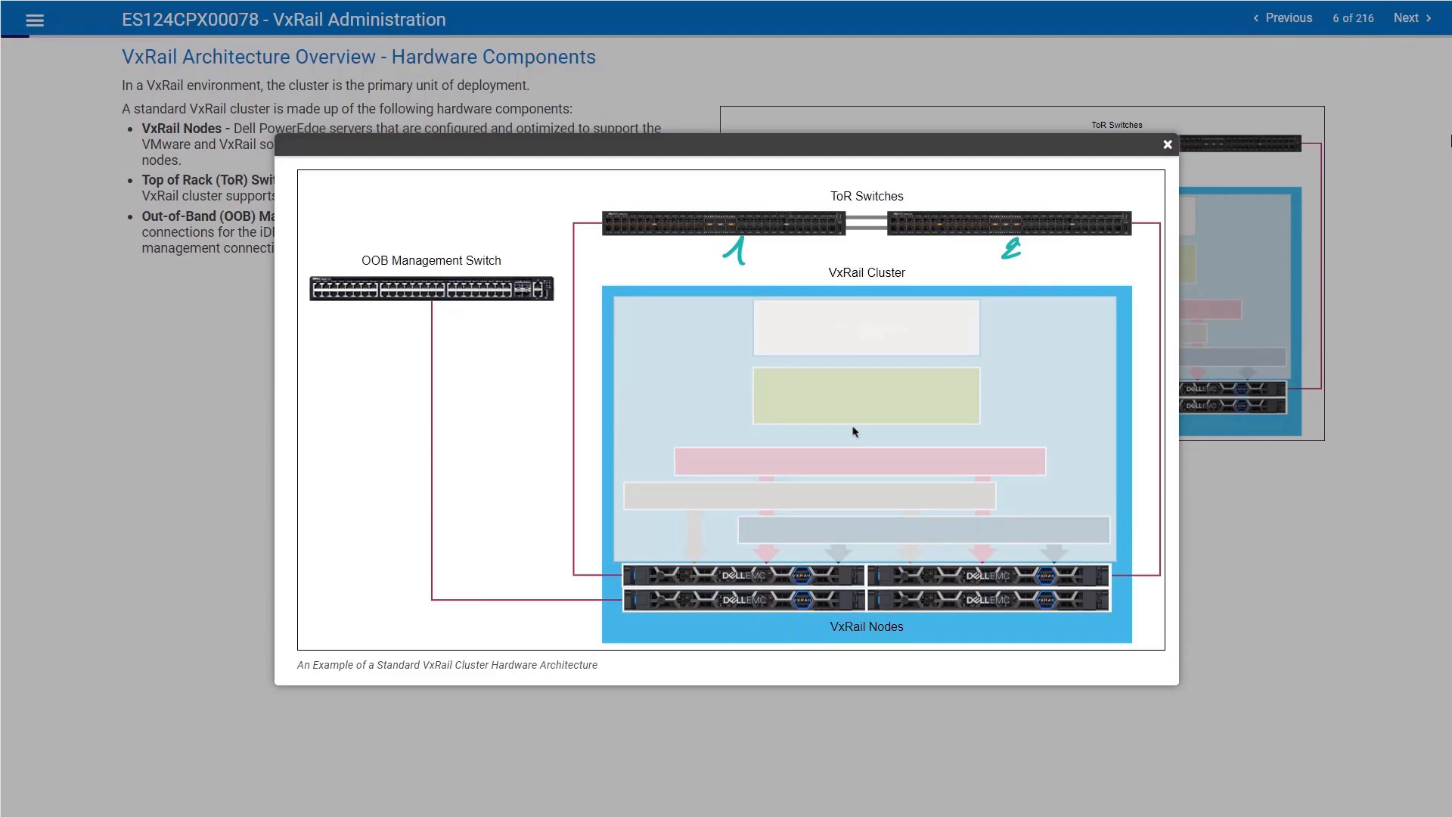
{"action": "mouse_move", "coordinate": [585, 502]}
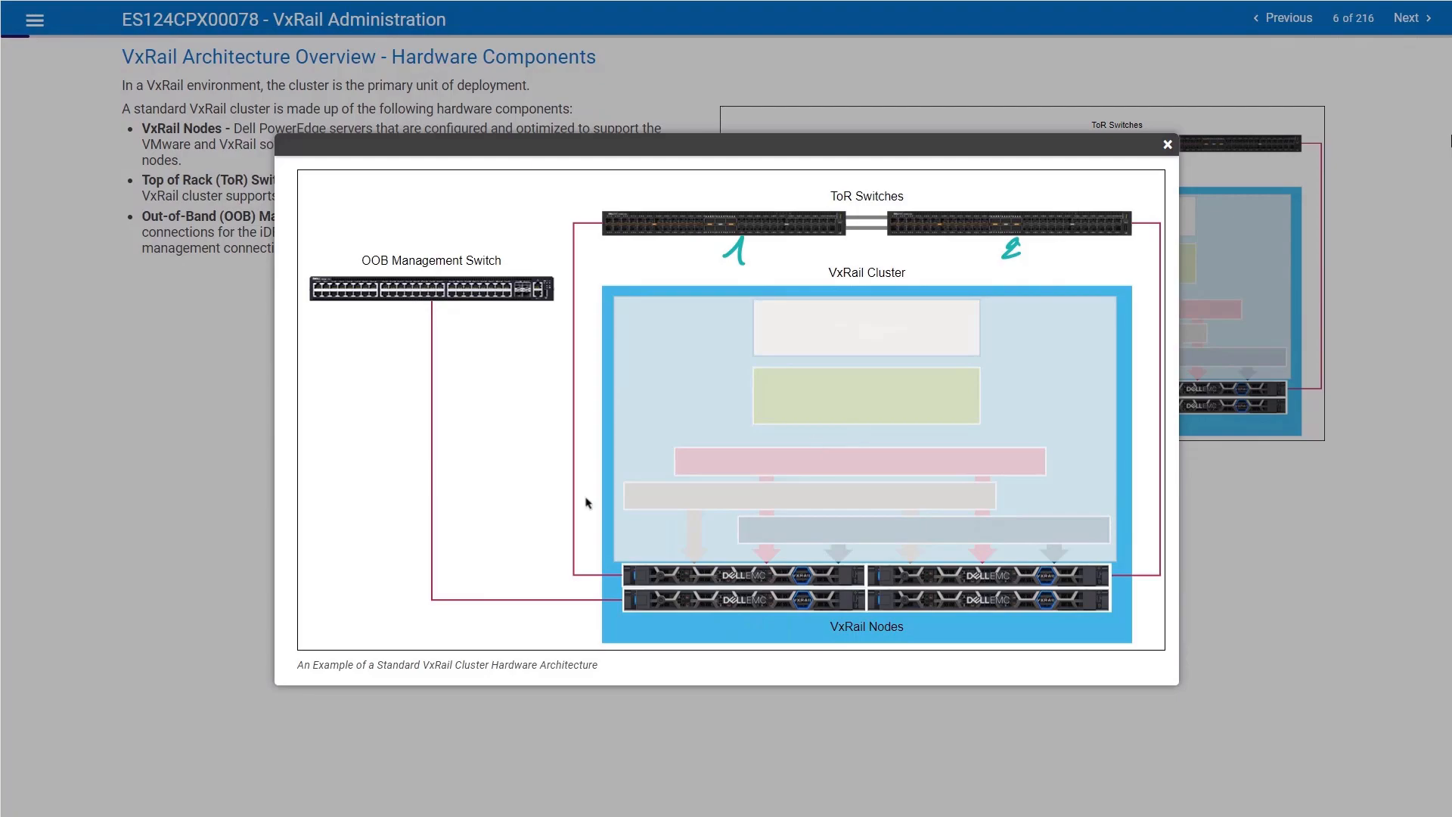
{"action": "mouse_move", "coordinate": [1055, 641]}
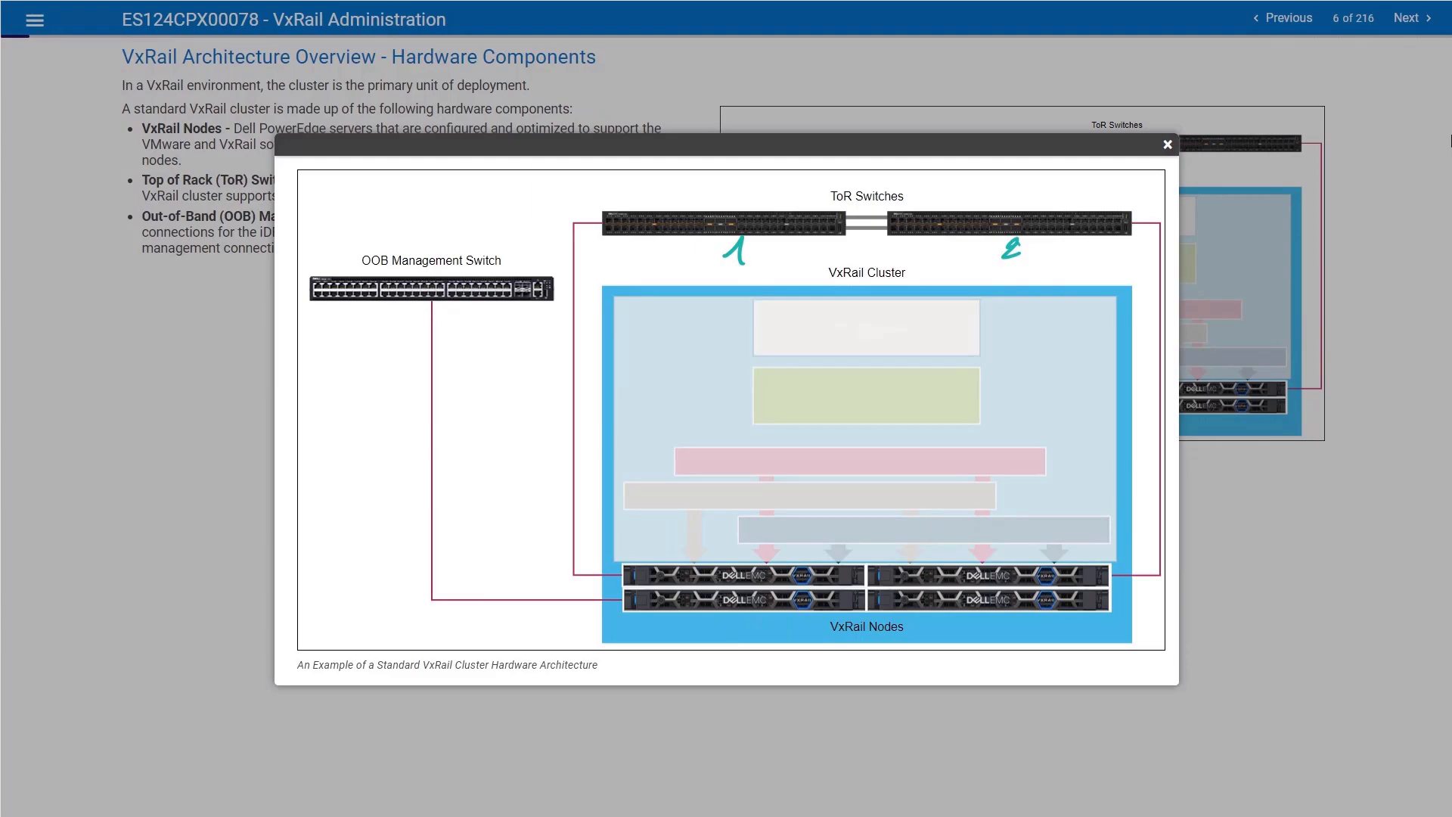
{"action": "mouse_move", "coordinate": [656, 421]}
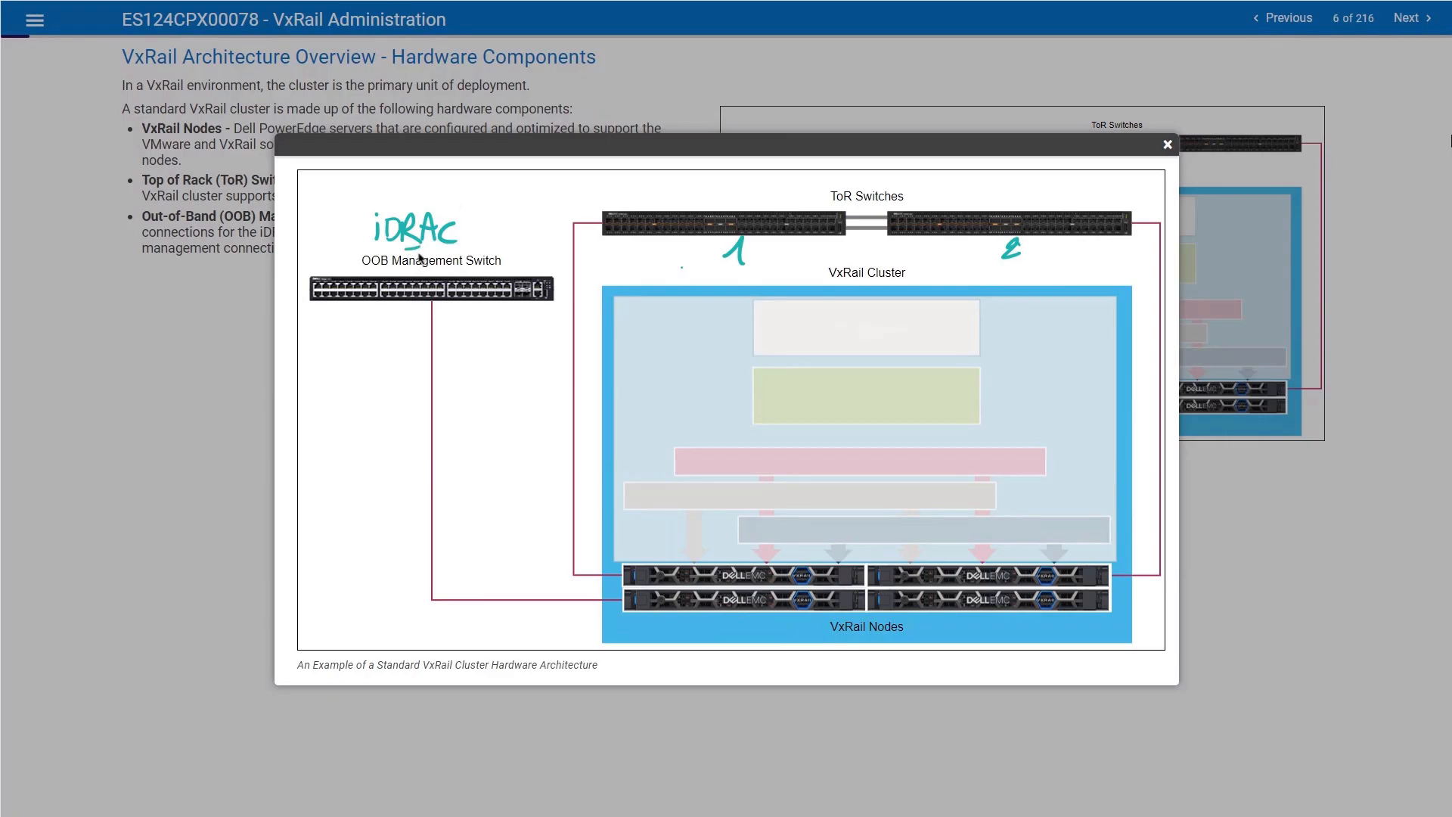
{"action": "mouse_move", "coordinate": [405, 239]}
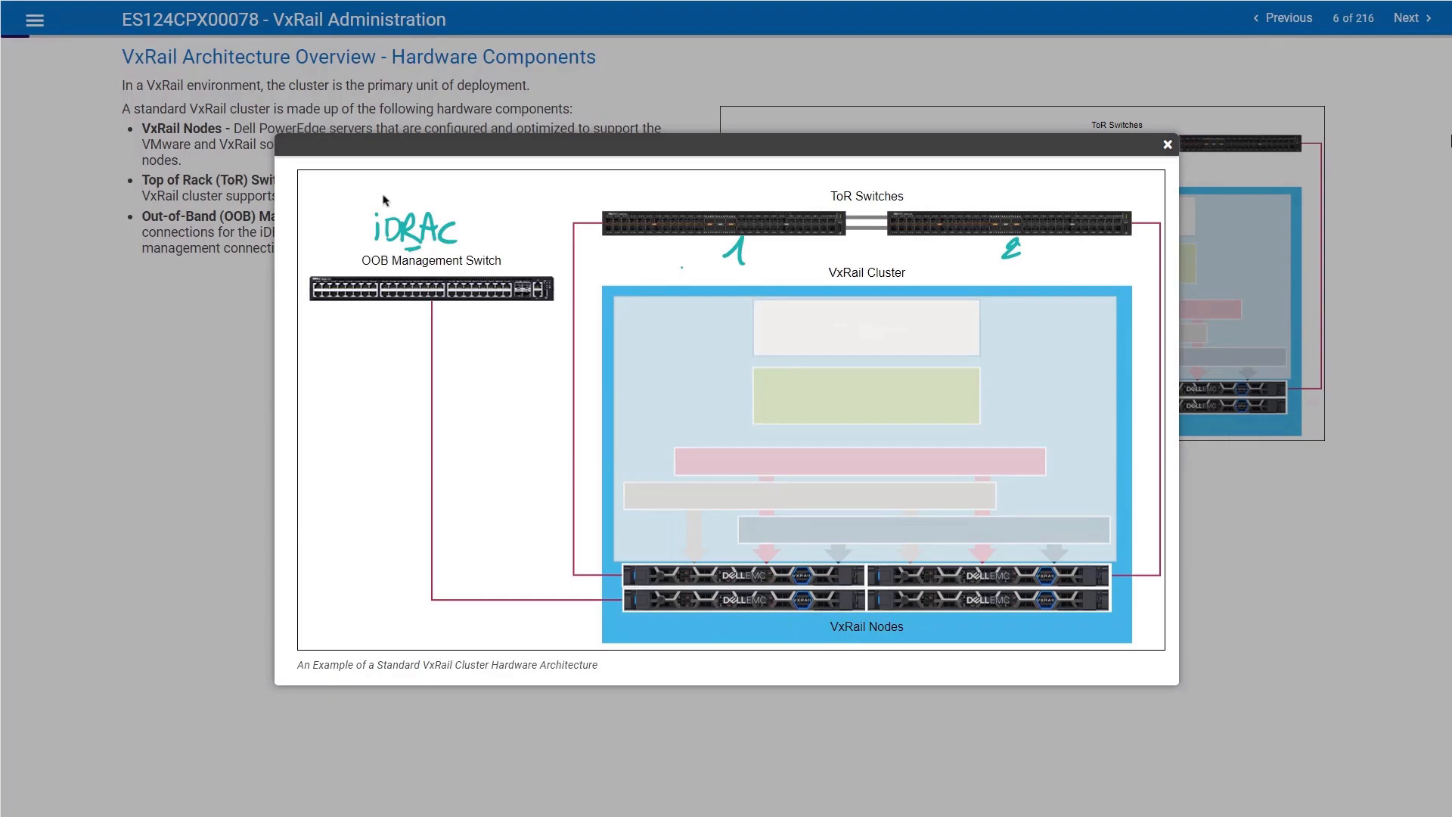
{"action": "mouse_move", "coordinate": [397, 201]}
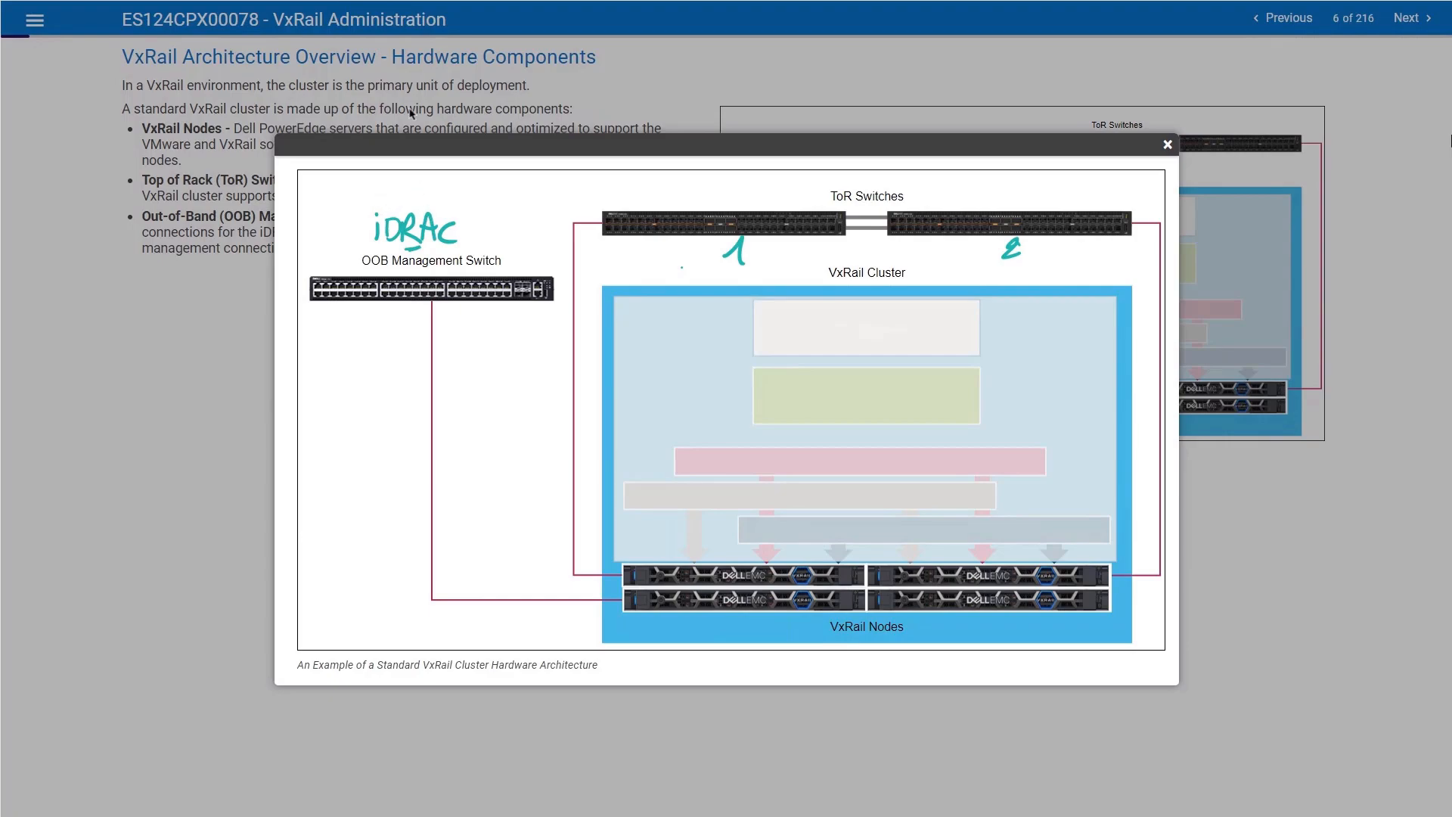
{"action": "mouse_move", "coordinate": [410, 114]}
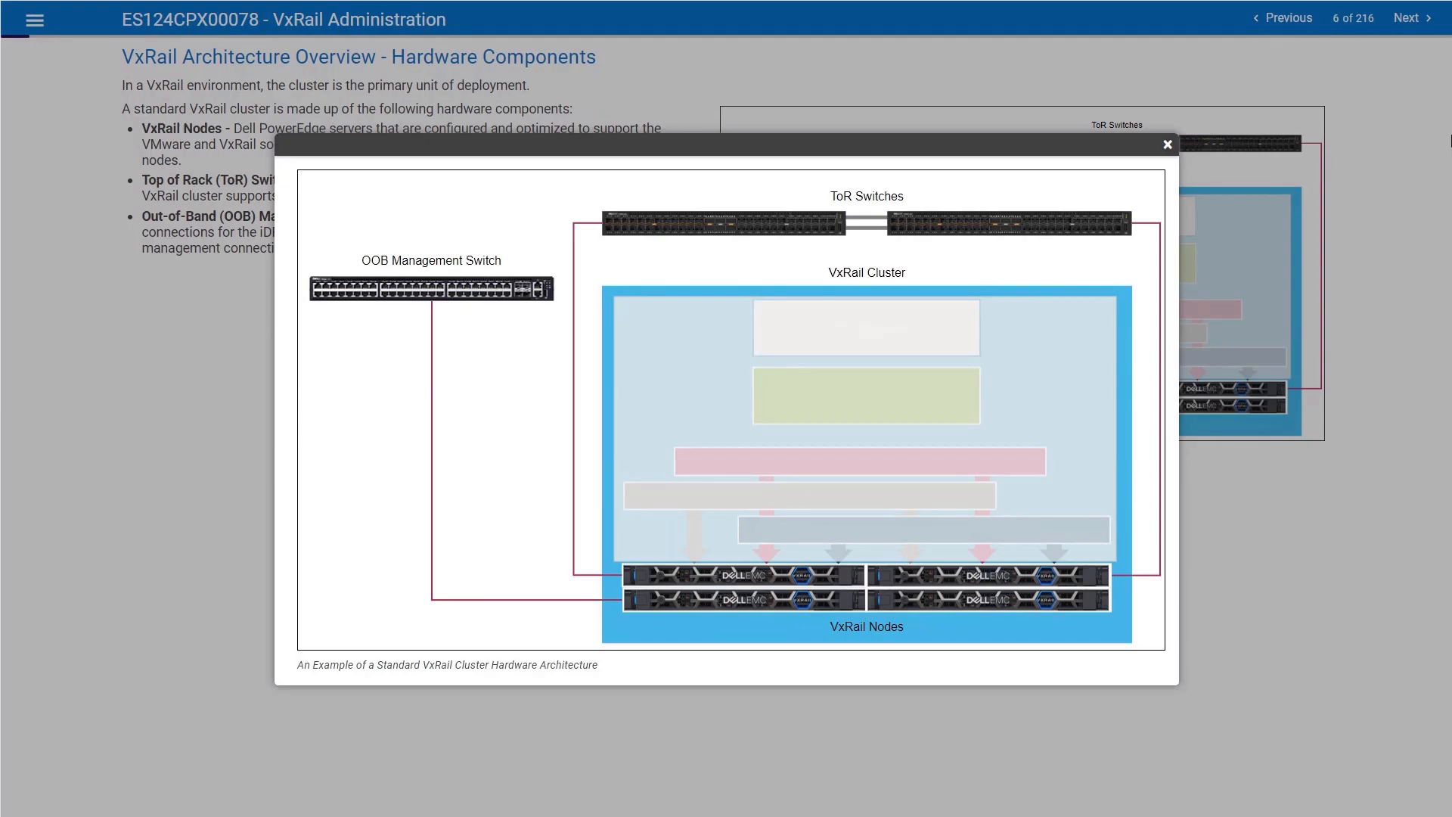
{"action": "mouse_move", "coordinate": [376, 233]}
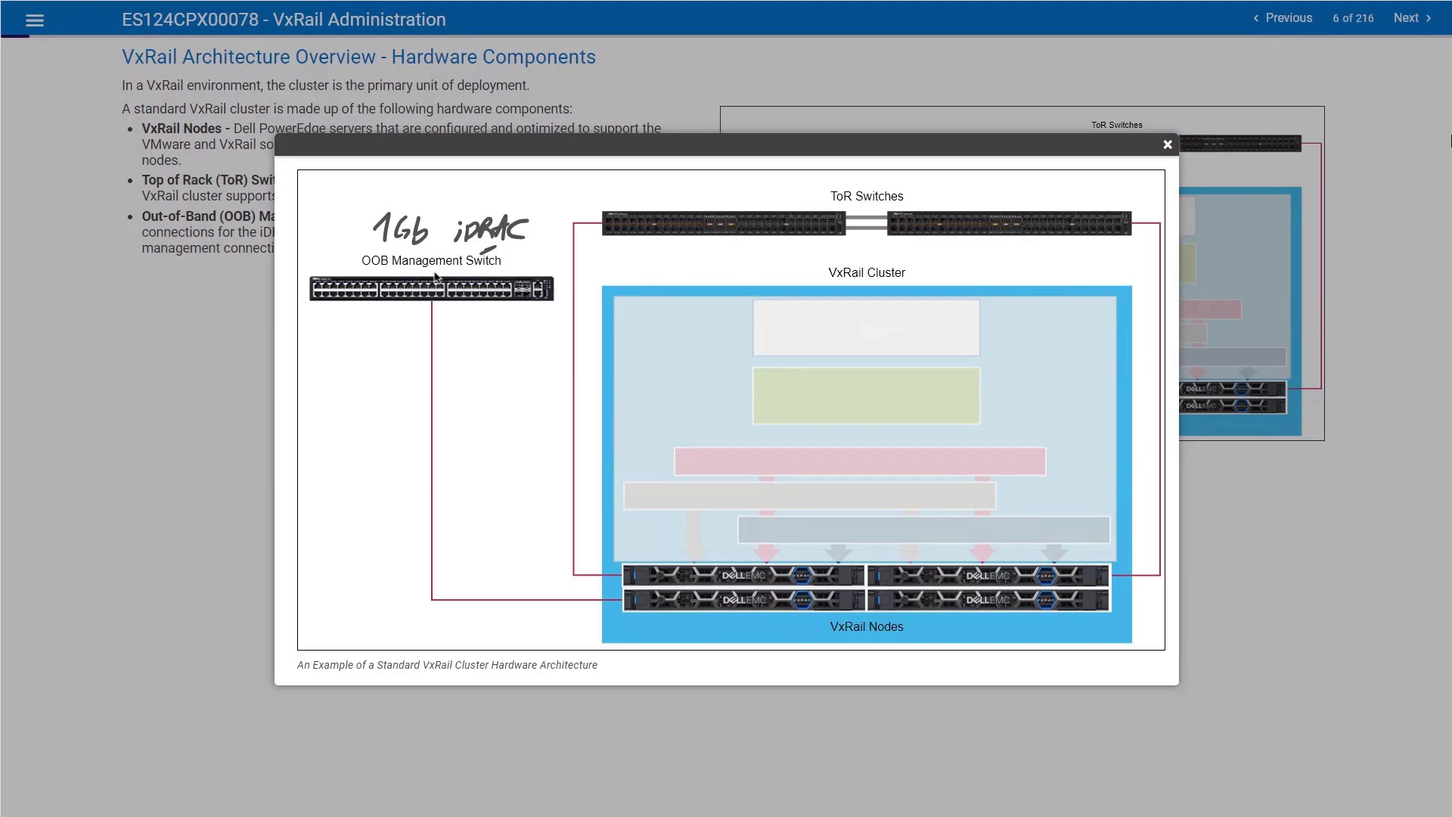
{"action": "mouse_move", "coordinate": [645, 197]}
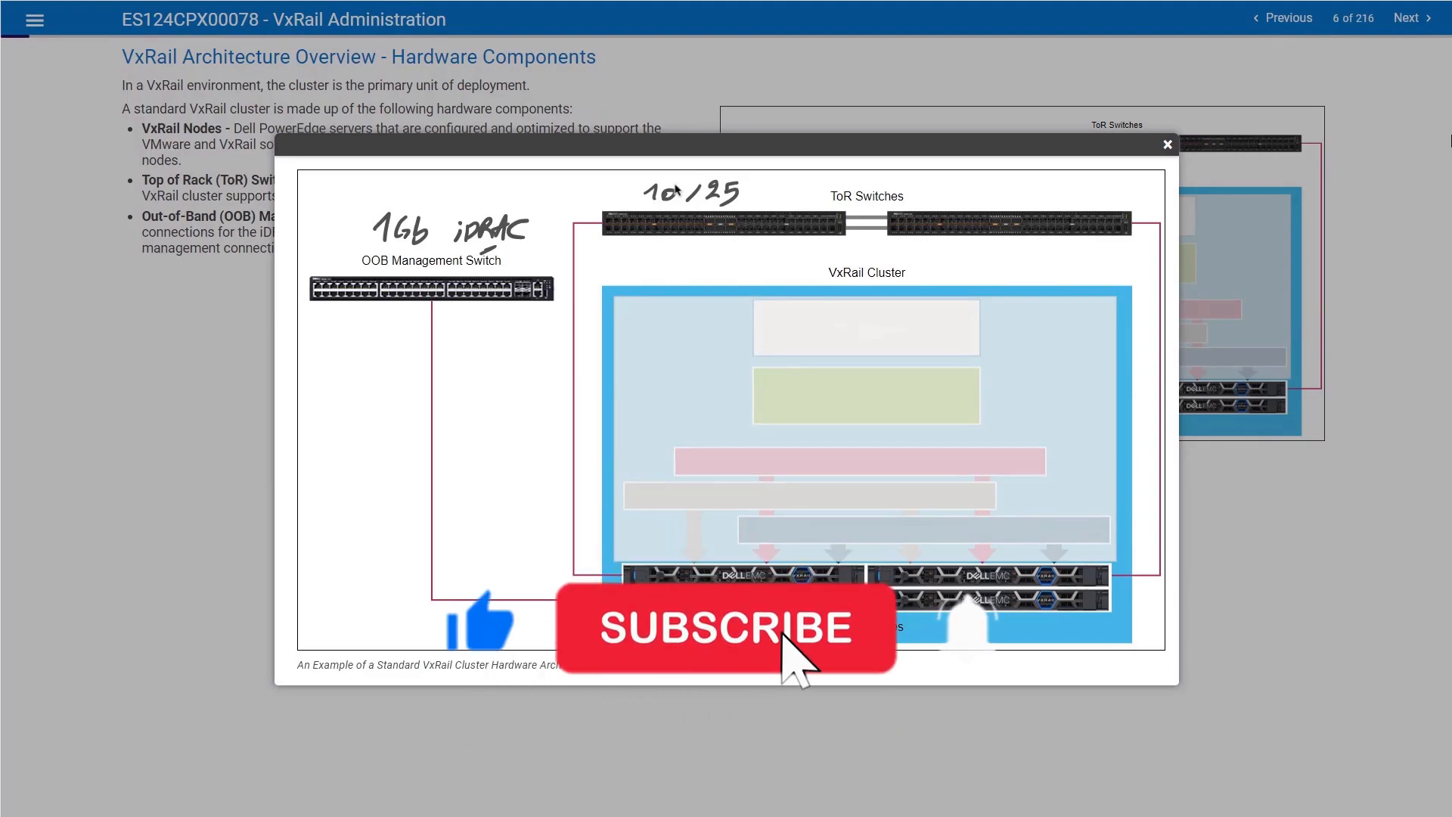
{"action": "left_click", "coordinate": [725, 627]}
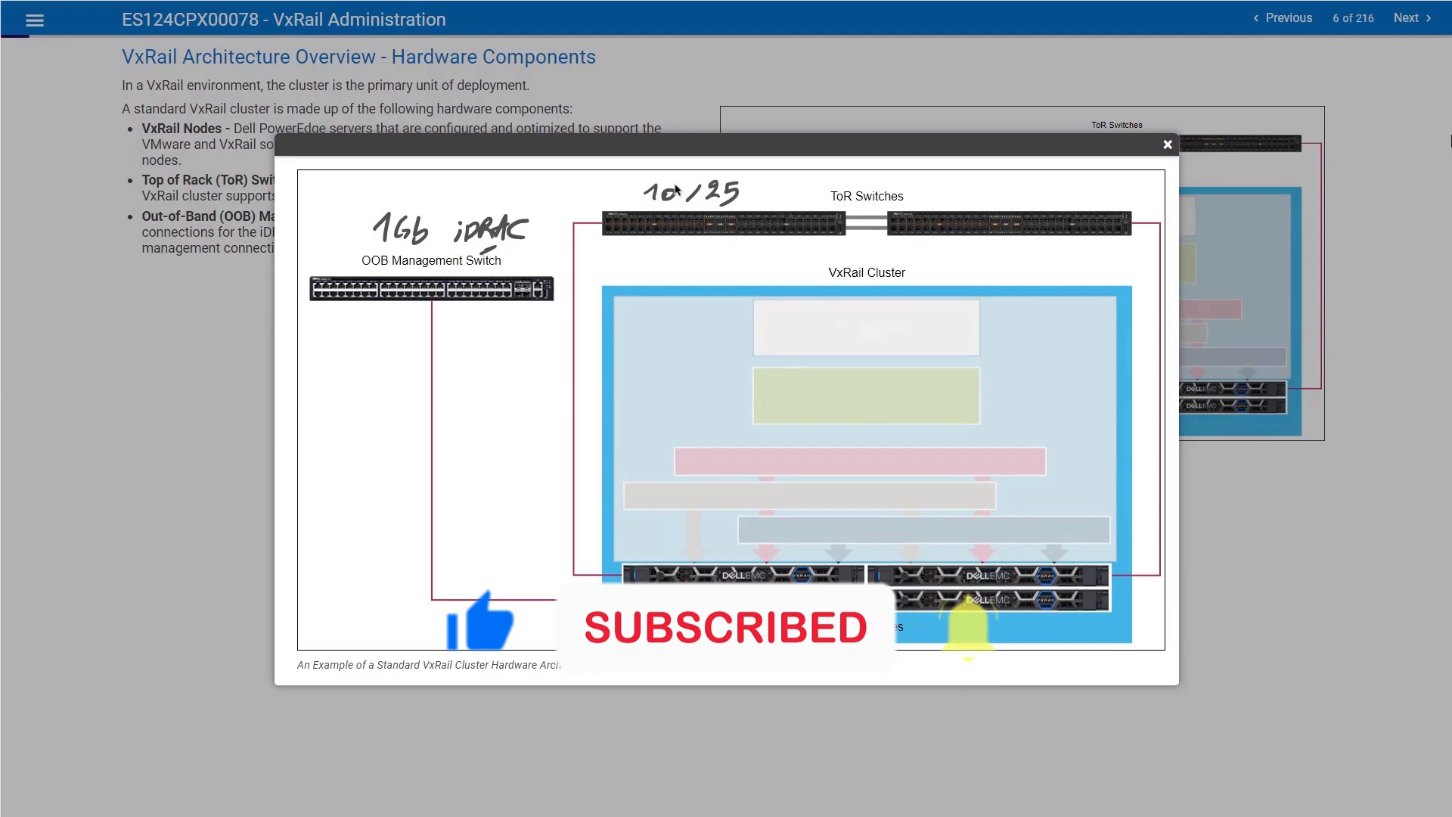